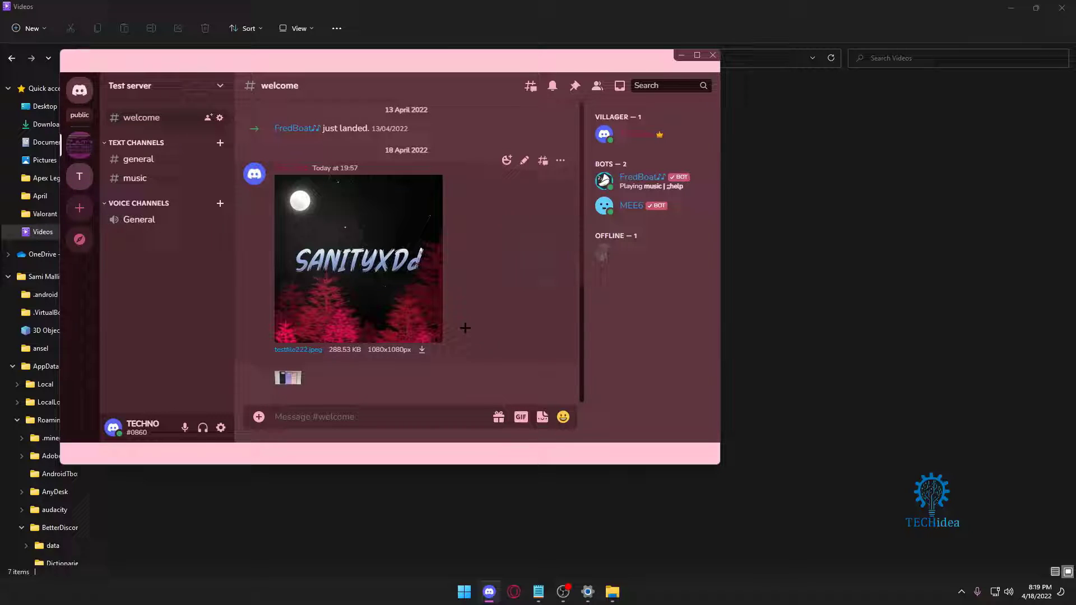
{"action": "mouse_move", "coordinate": [453, 324]}
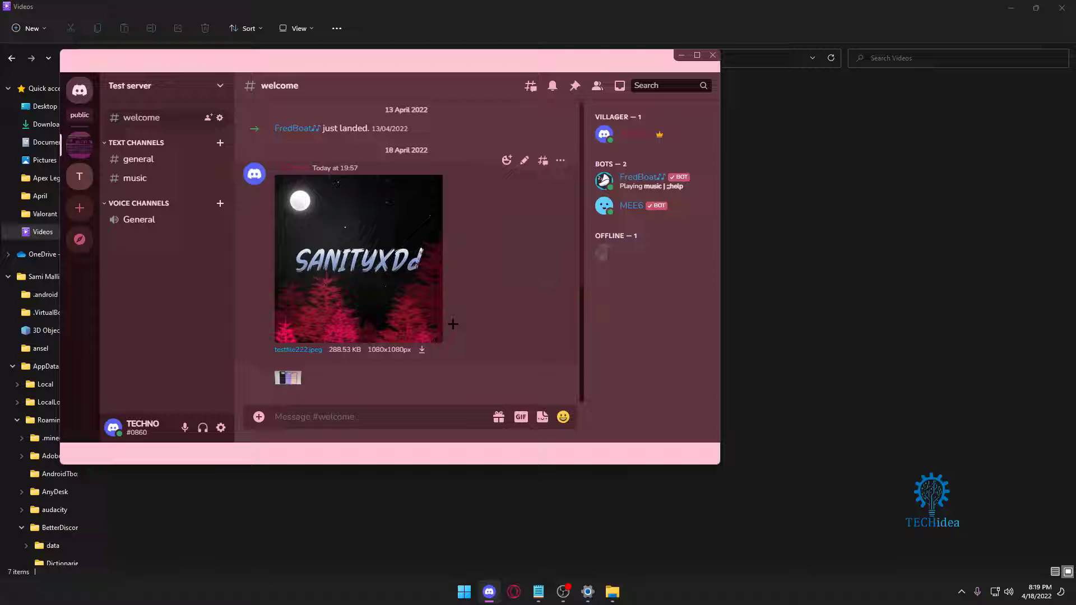
{"action": "mouse_move", "coordinate": [399, 262]}
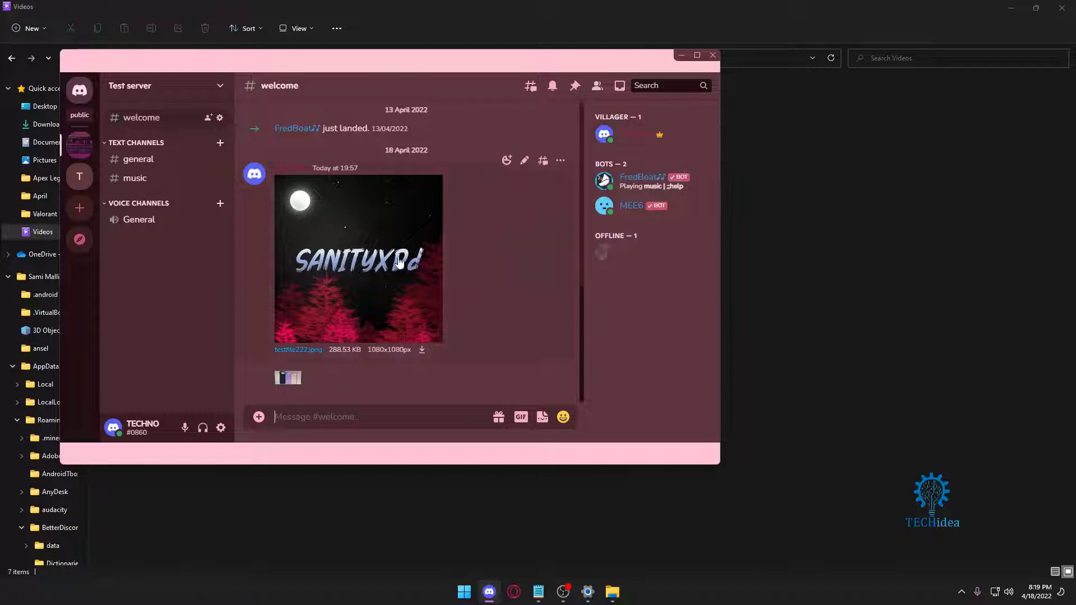
Reach the Test server's Server Emoji page listing one custom emoji with 49 slots available
{"action": "left_click", "coordinate": [151, 85]}
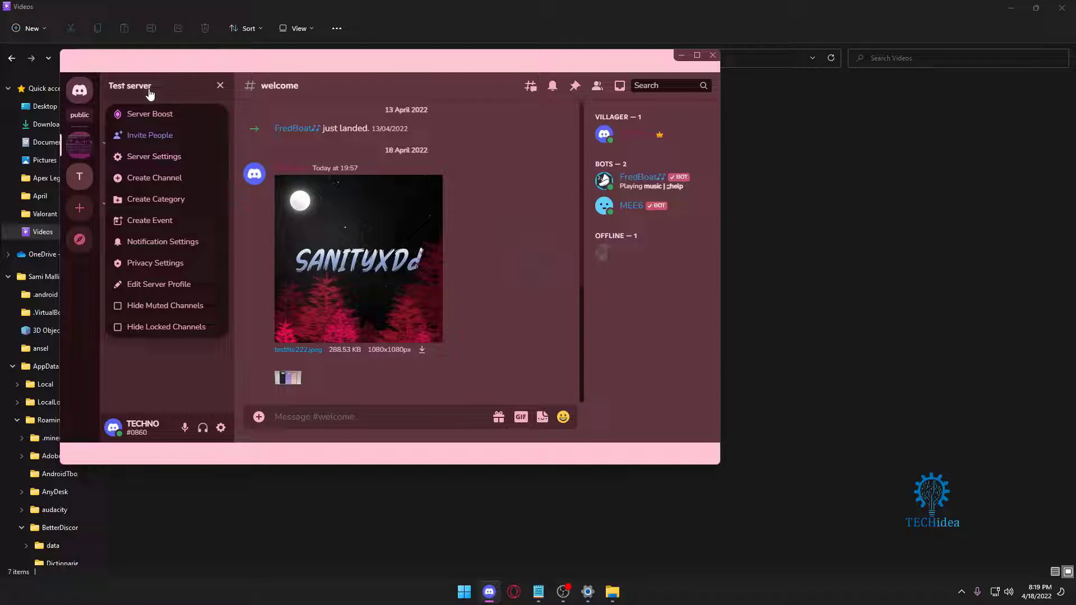
{"action": "mouse_move", "coordinate": [158, 89]}
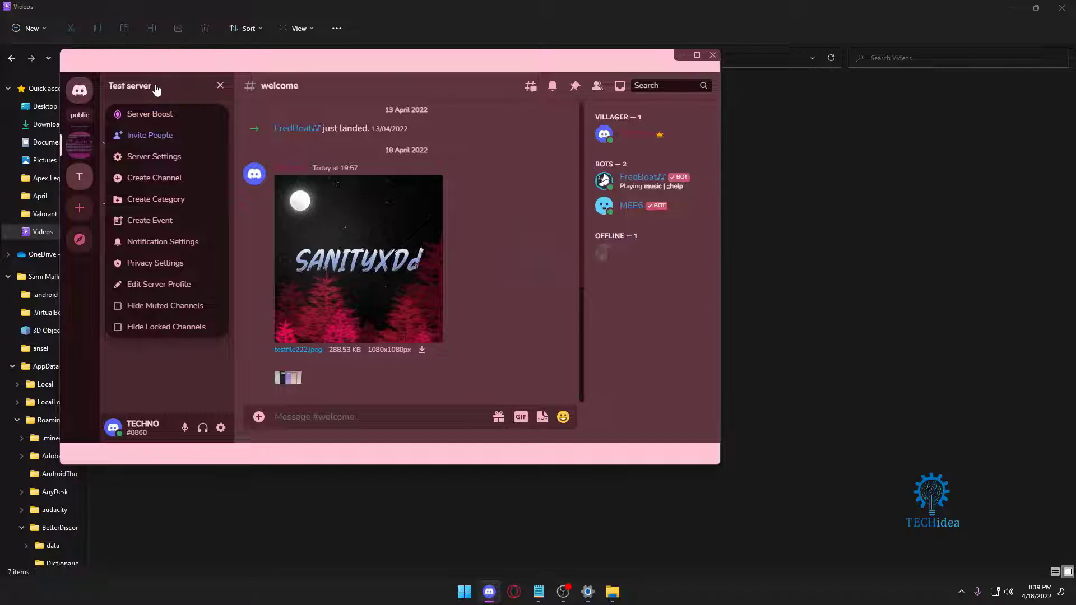
{"action": "mouse_move", "coordinate": [157, 122]}
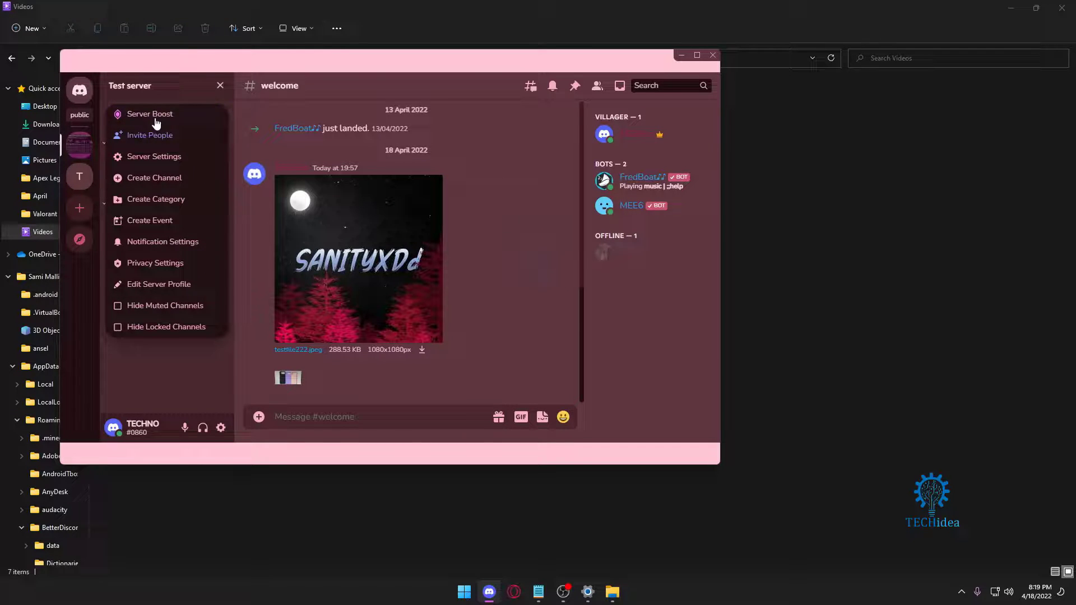
{"action": "left_click", "coordinate": [155, 156]}
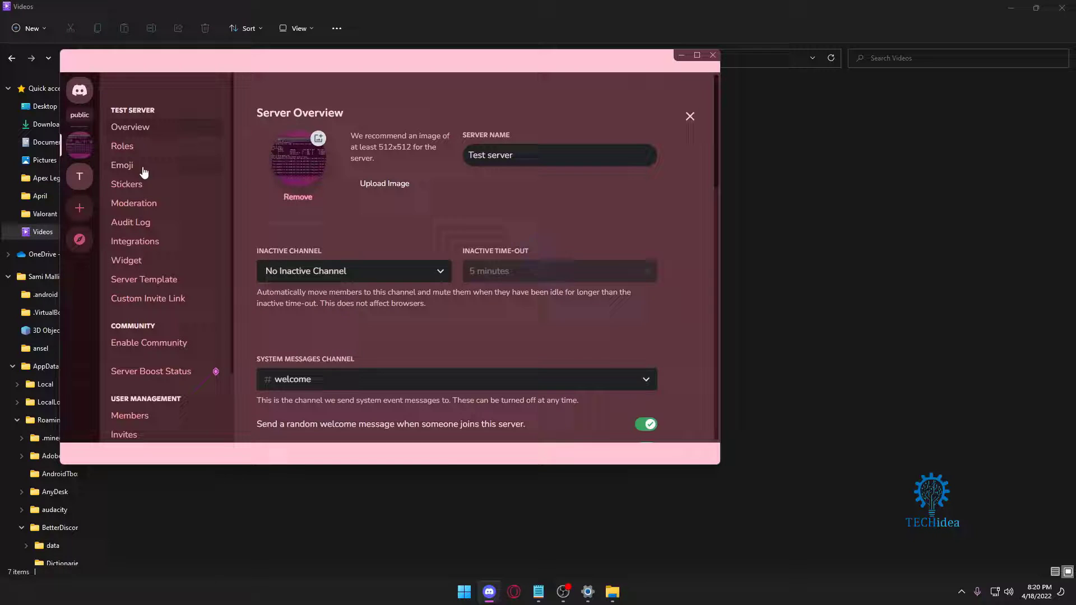
{"action": "mouse_move", "coordinate": [131, 169]}
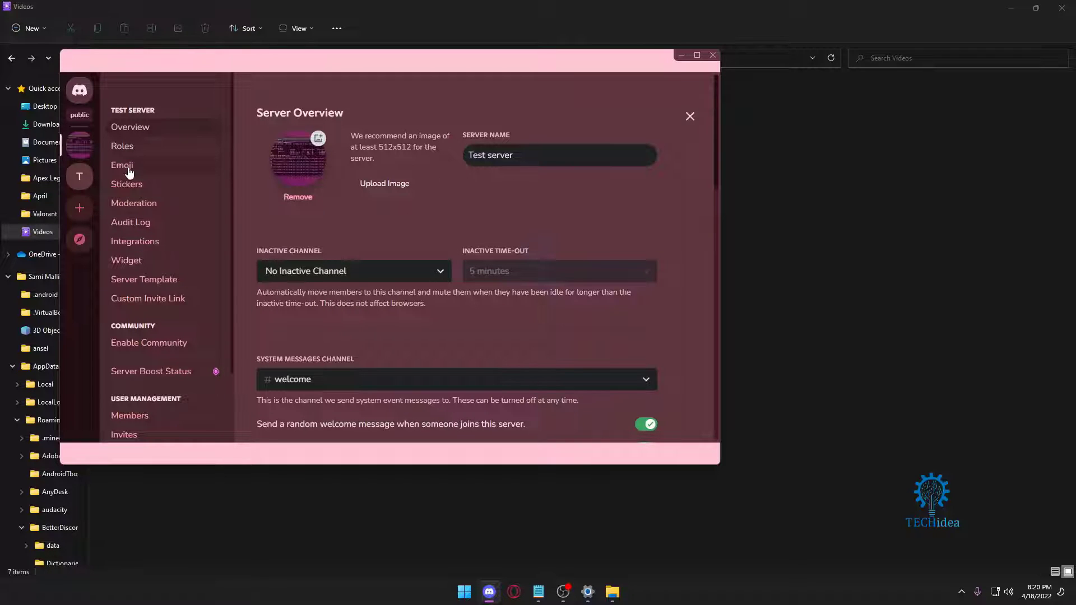
{"action": "left_click", "coordinate": [121, 165]}
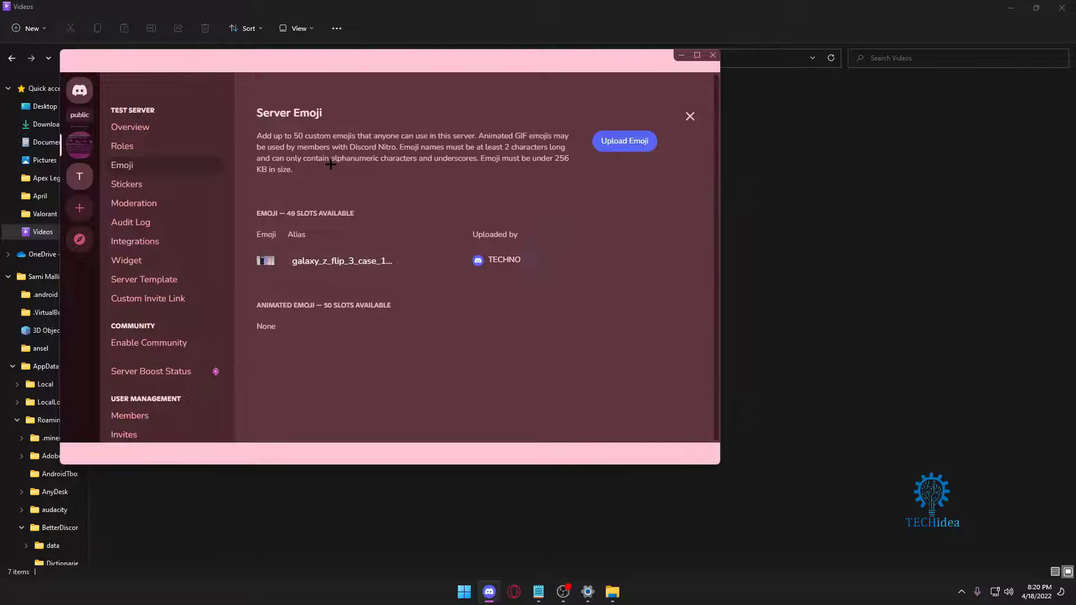
Attempt the 288 KB testfile222.jpeg as an emoji, accept the over-256 KB rejection, and retry
{"action": "left_click", "coordinate": [624, 141]}
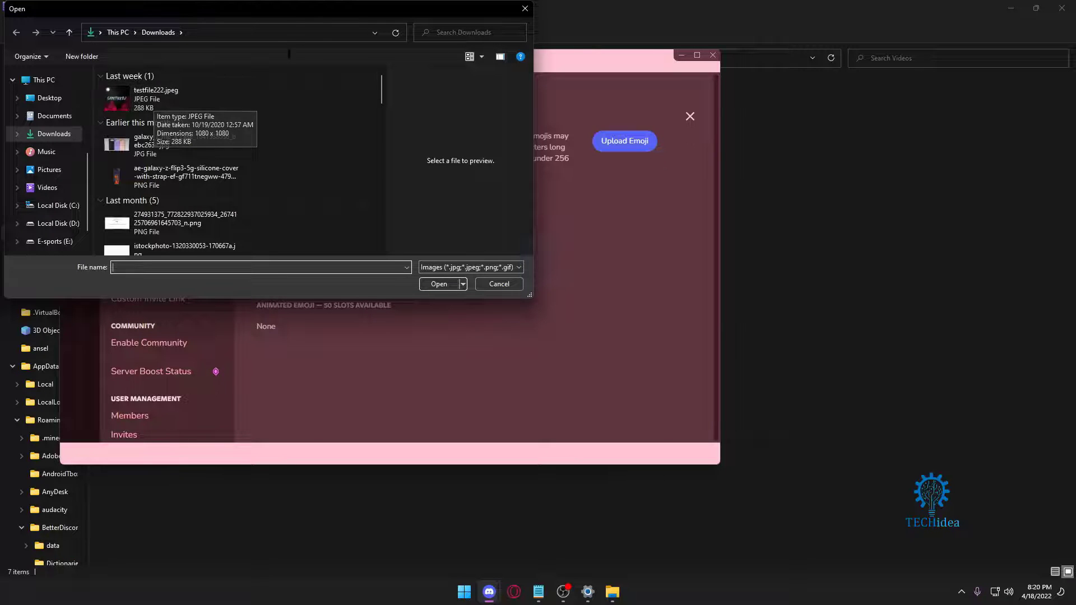
{"action": "left_click", "coordinate": [438, 285]}
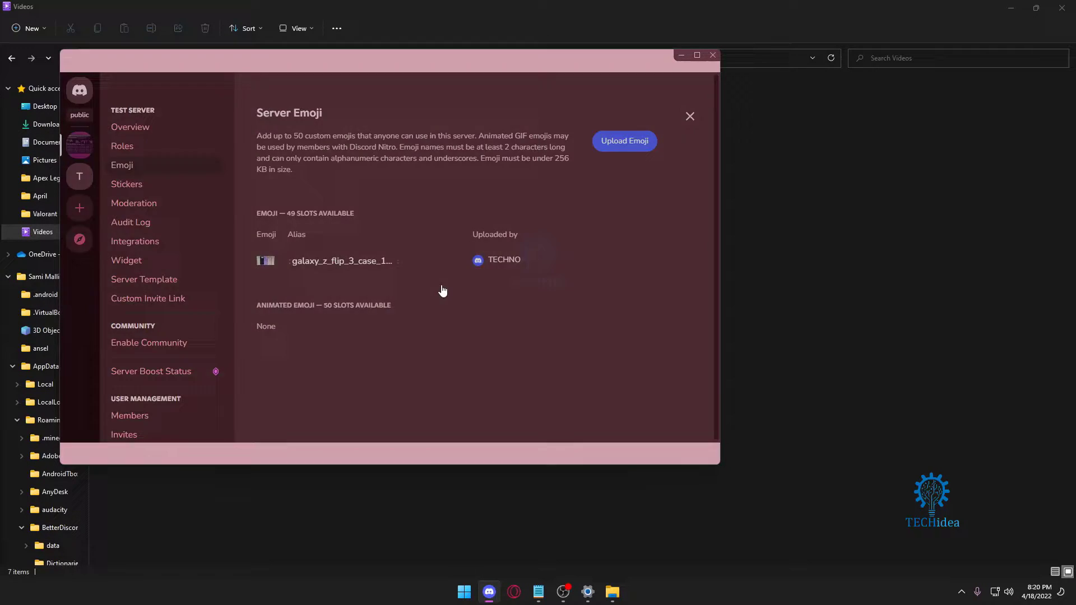
{"action": "left_click", "coordinate": [625, 141]}
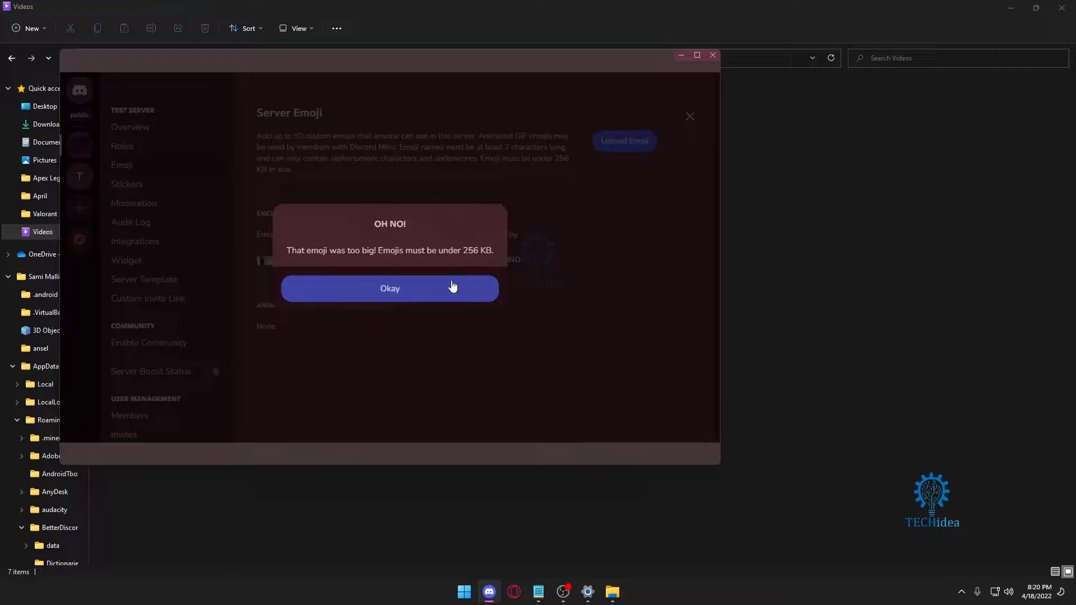
{"action": "left_click", "coordinate": [390, 289]}
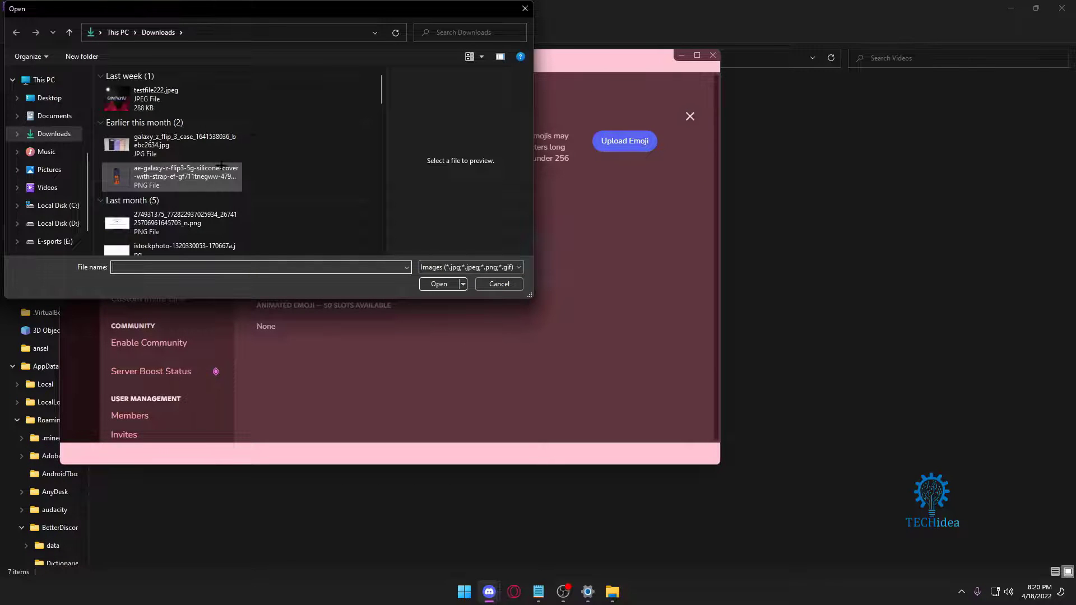
{"action": "mouse_move", "coordinate": [185, 178]}
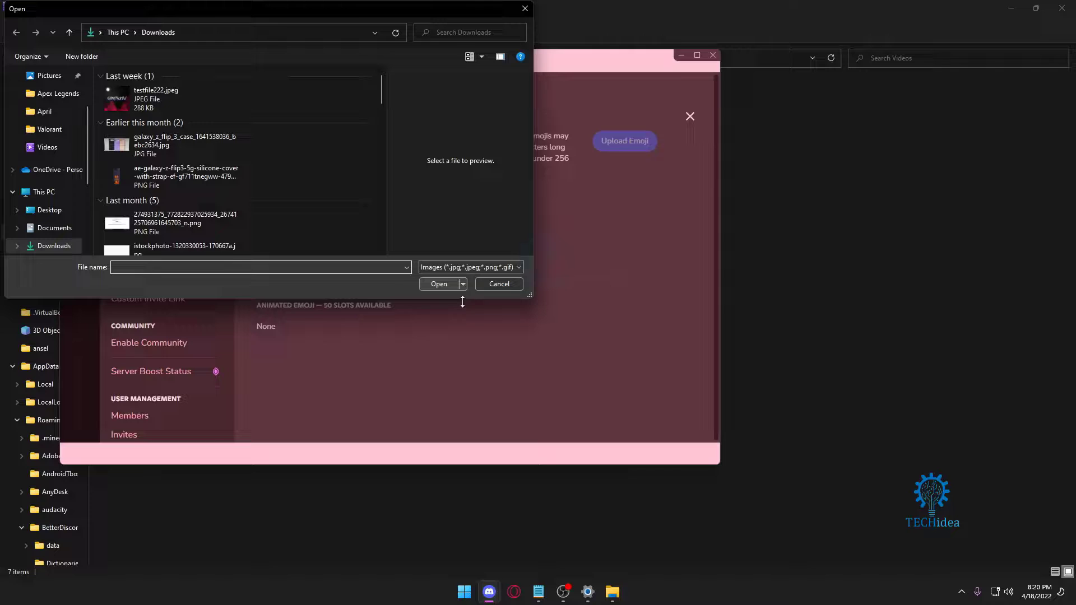
Upload the ae-galaxy-z-flip3 PNG as a new server emoji, leaving 48 slots
{"action": "left_click", "coordinate": [438, 284]}
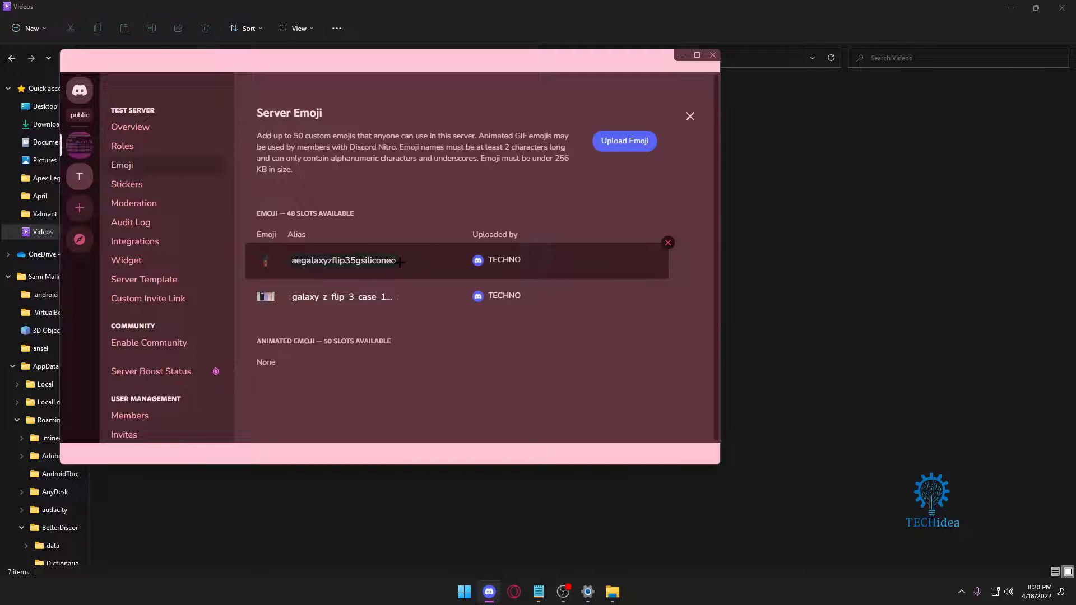
Return to #welcome and post the new phone-case emoji as a message from TECHNO
{"action": "left_click", "coordinate": [691, 115]}
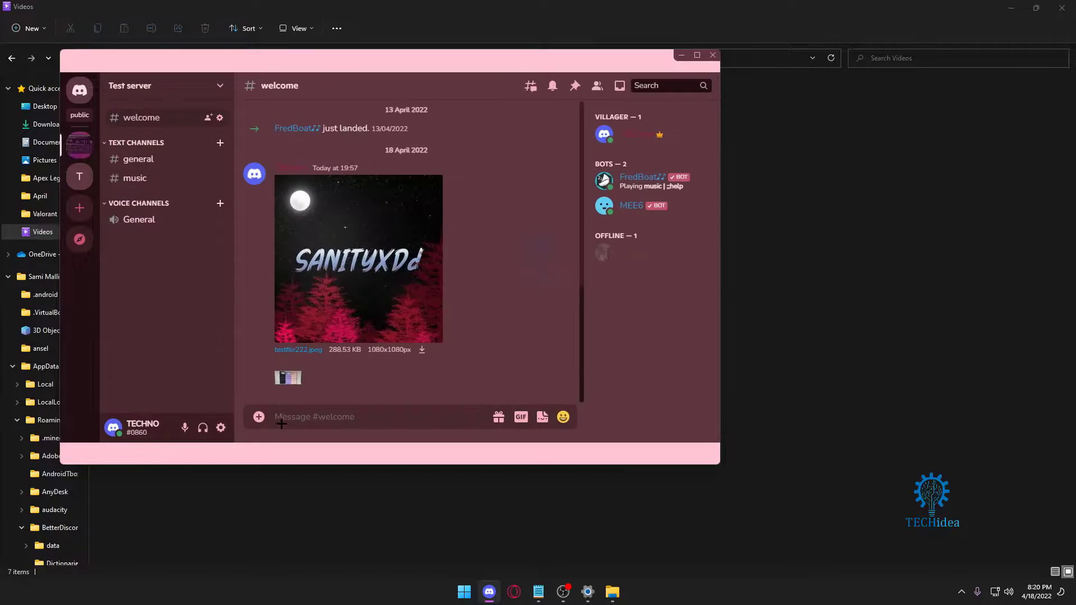
{"action": "mouse_move", "coordinate": [563, 417]}
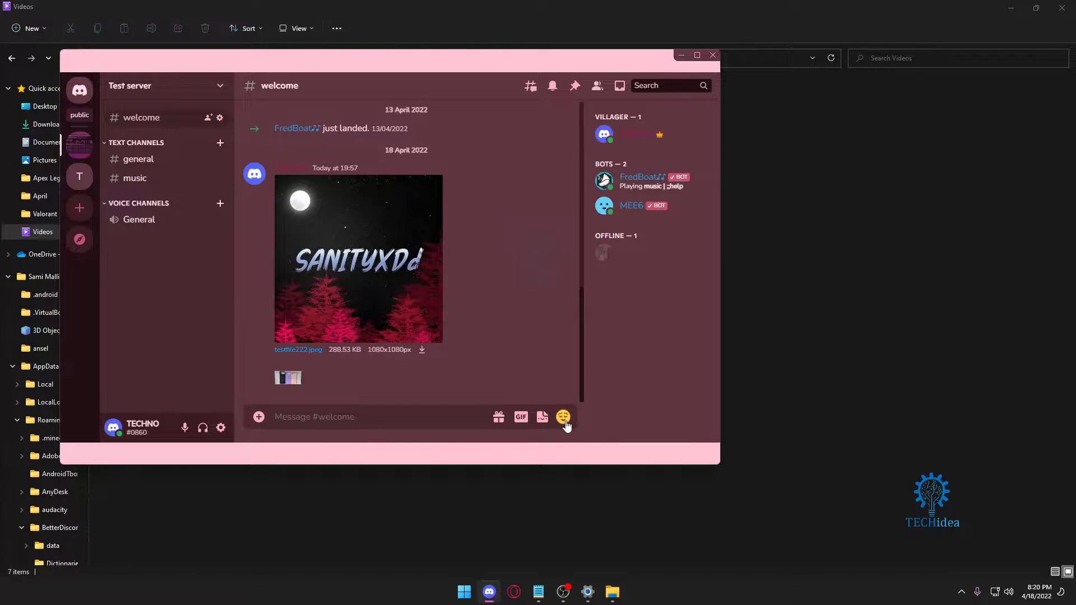
{"action": "left_click", "coordinate": [563, 417]}
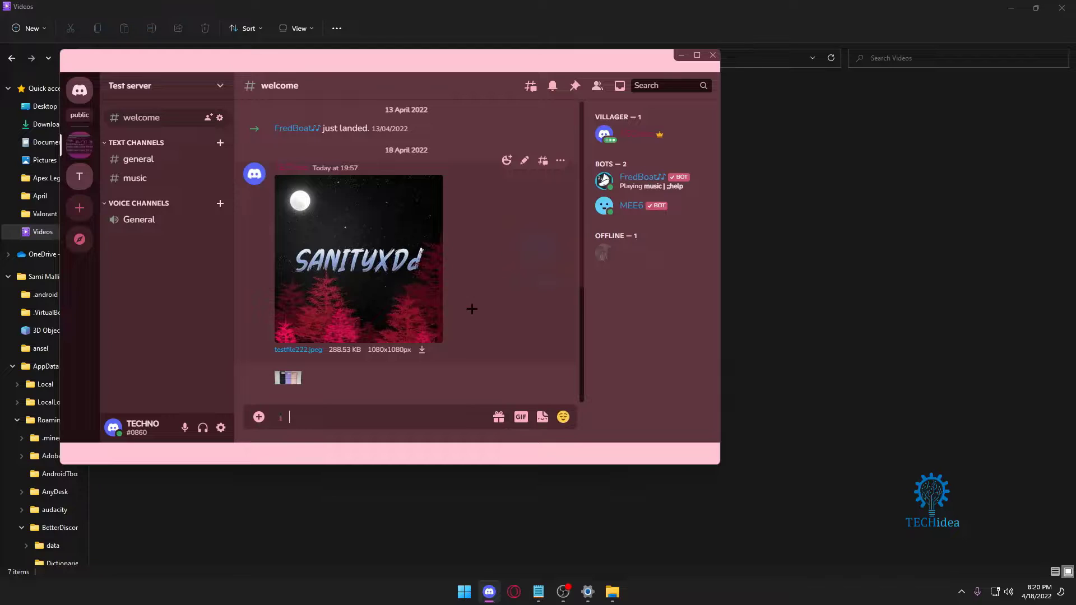
{"action": "right_click", "coordinate": [288, 376]}
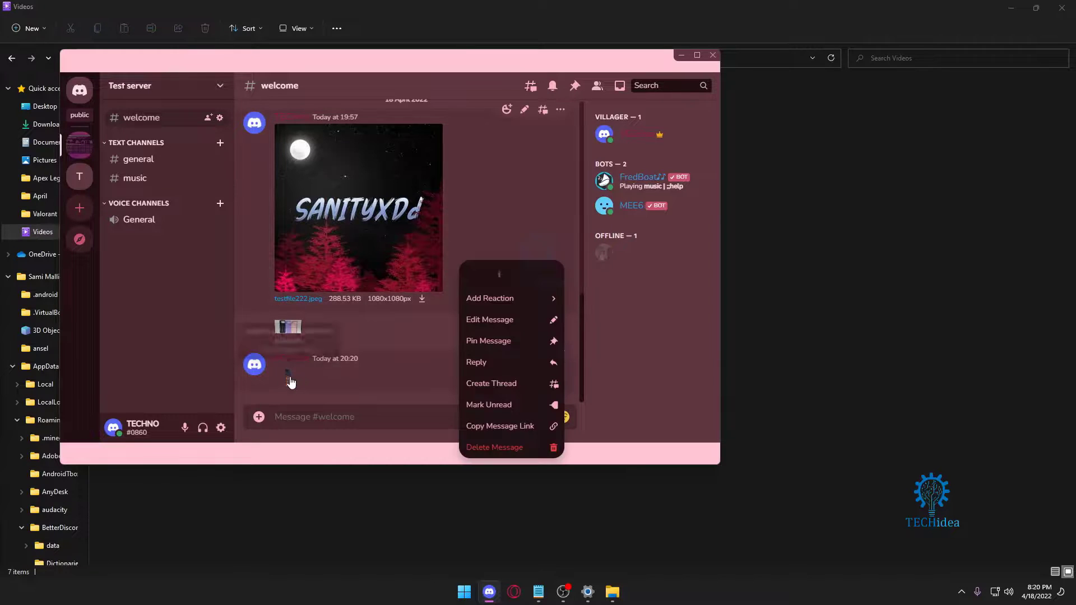
{"action": "left_click", "coordinate": [478, 313]}
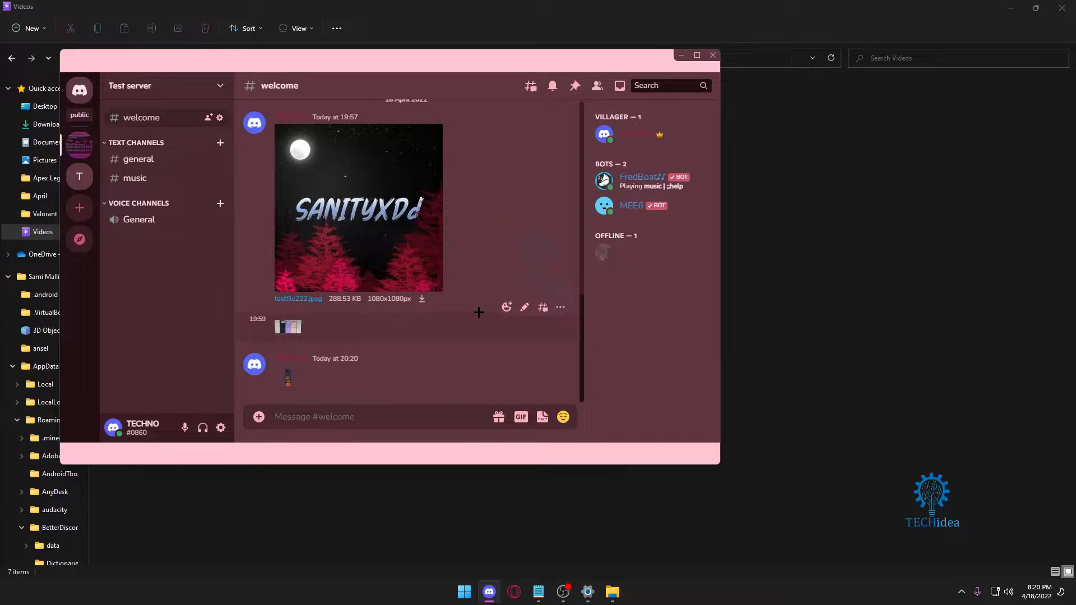